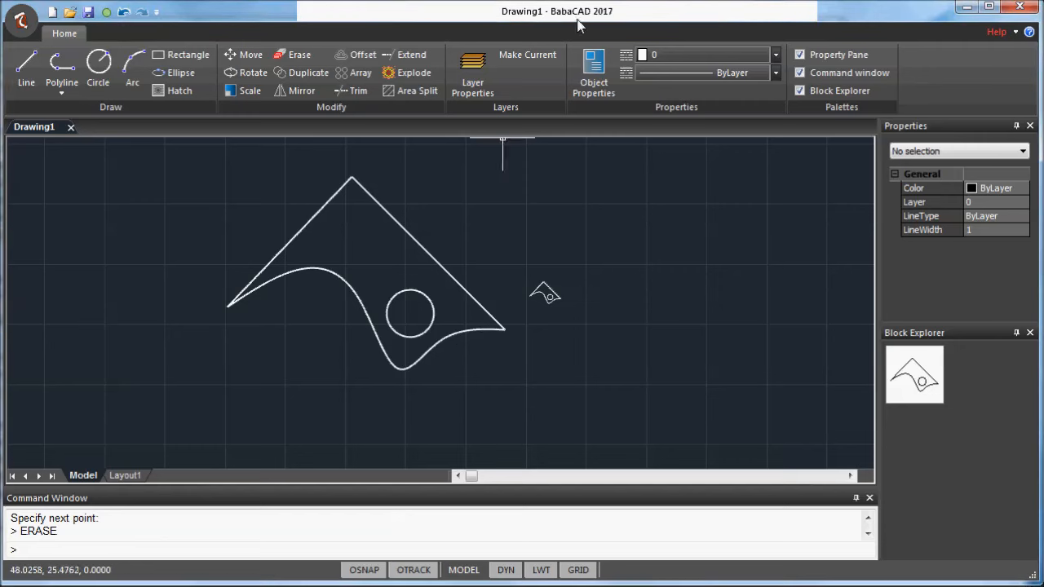
mouse_move(304, 143)
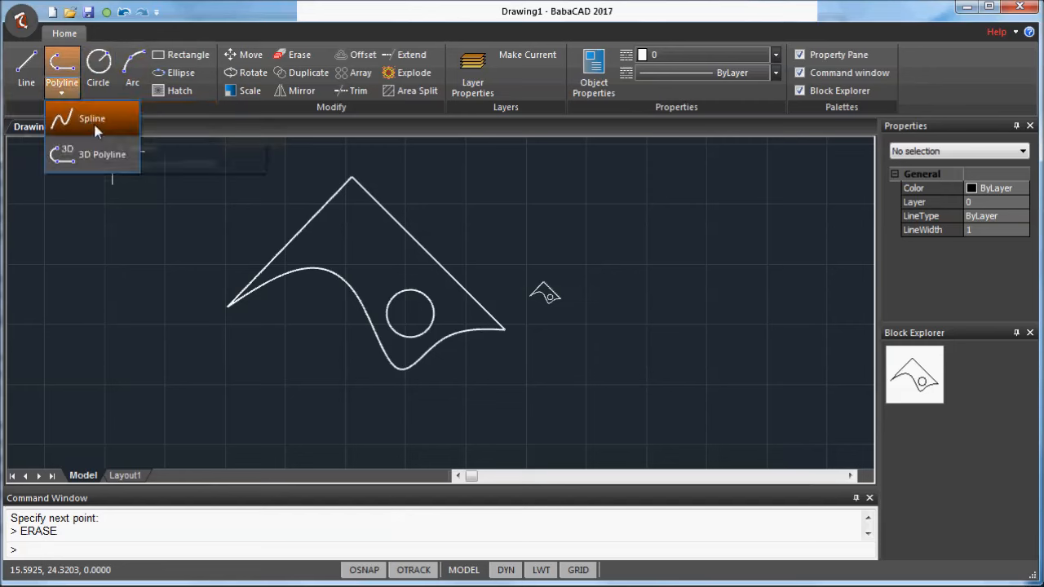
Step: Draw a wavy spline through points running beneath the triangle-and-curve shape
left_click(92, 118)
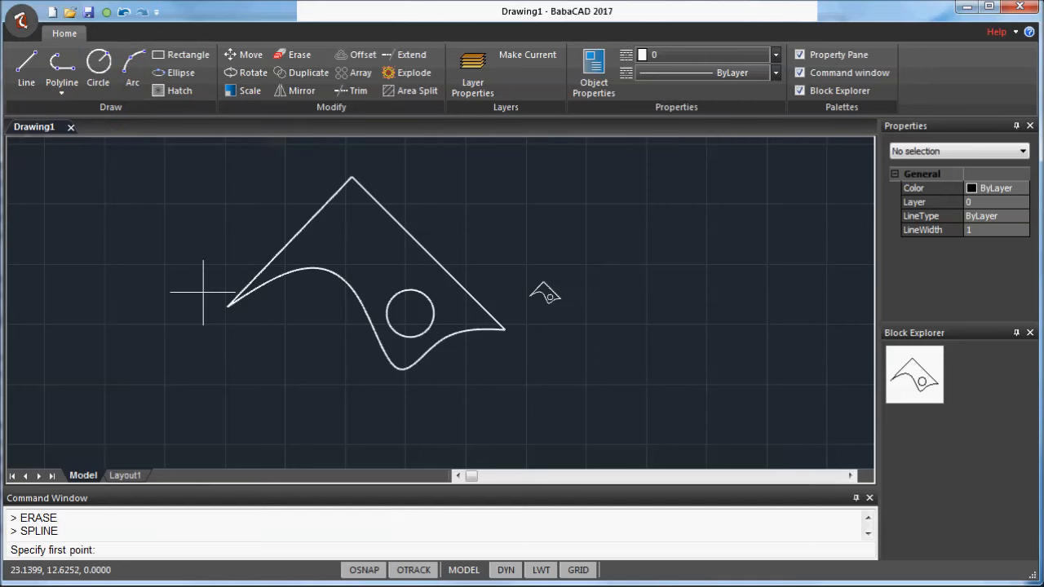
left_click(347, 306)
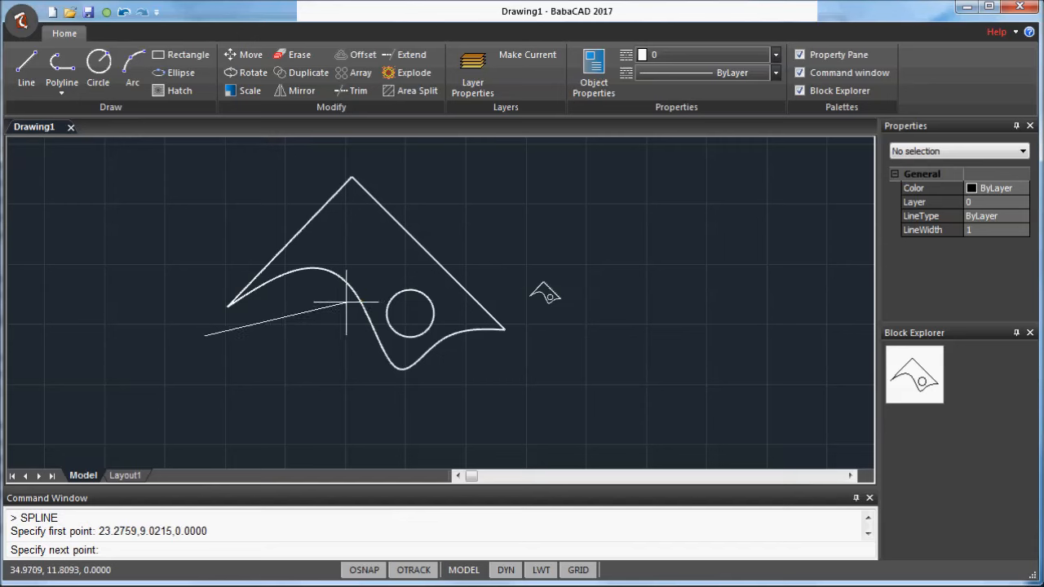
left_click(379, 412)
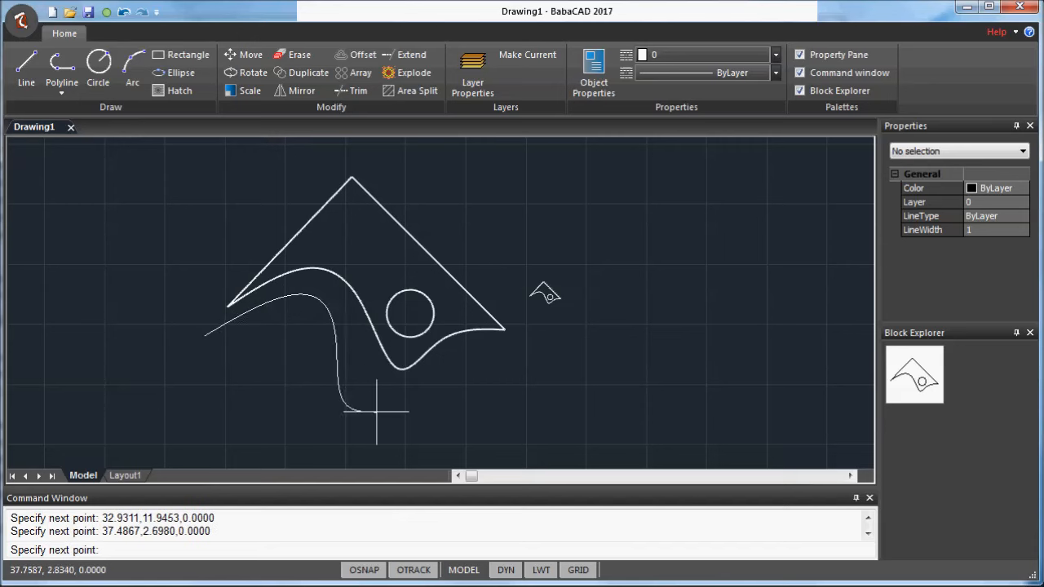
left_click(541, 405)
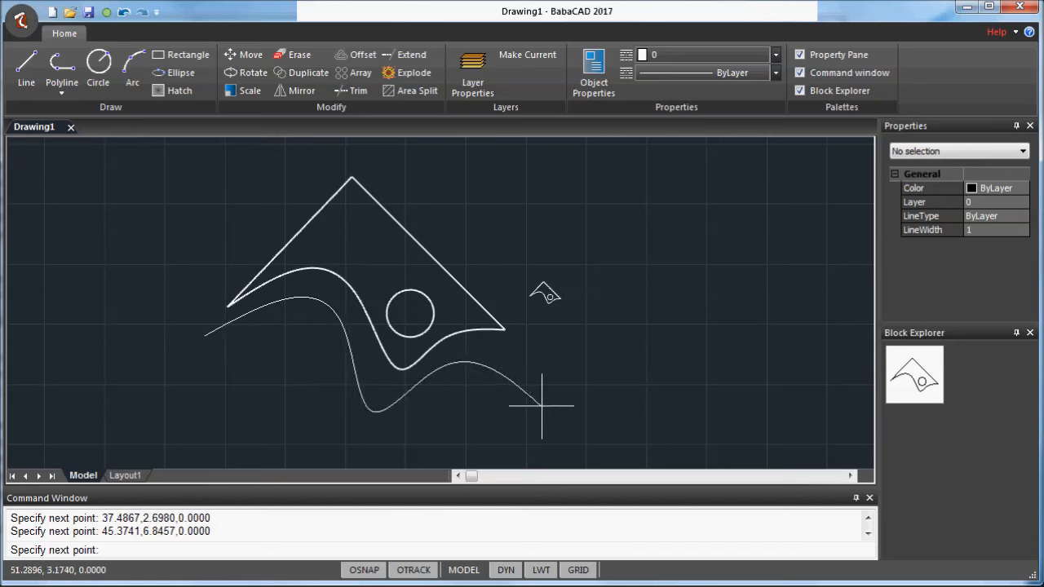
left_click(547, 419)
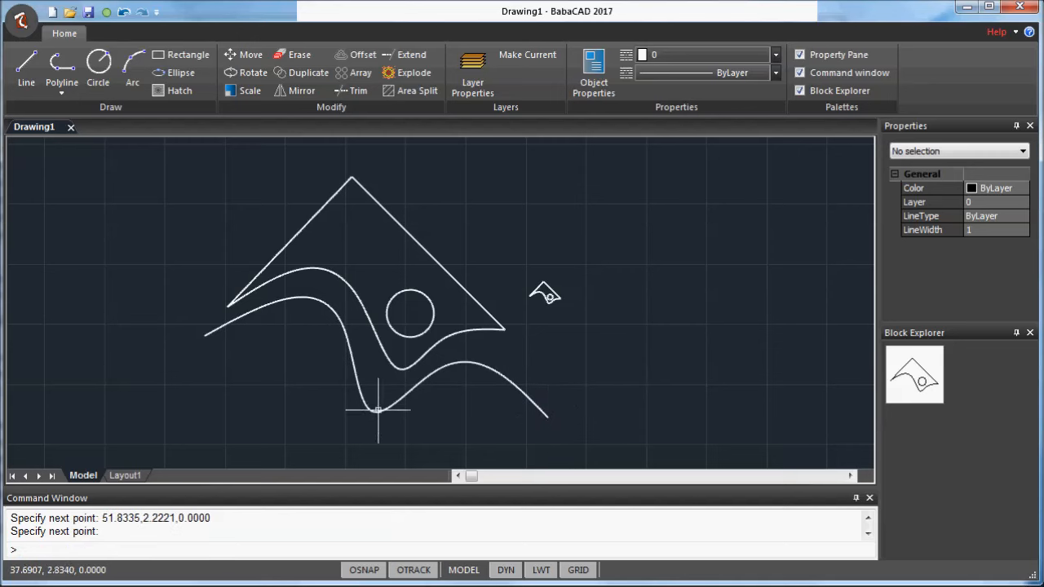
left_click(318, 300)
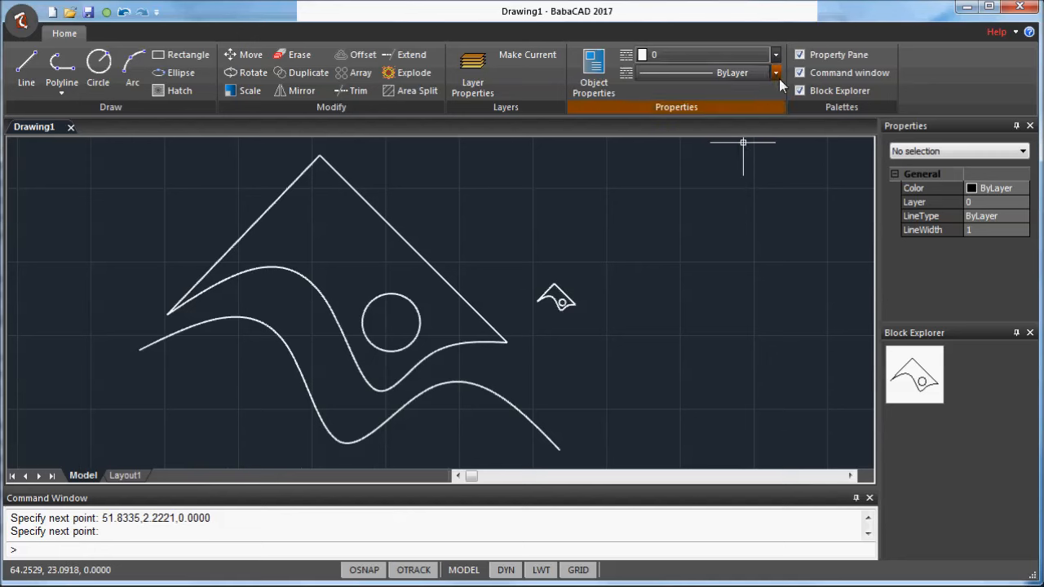
Step: Set dash-2.5 as the linetype for new lines
left_click(774, 73)
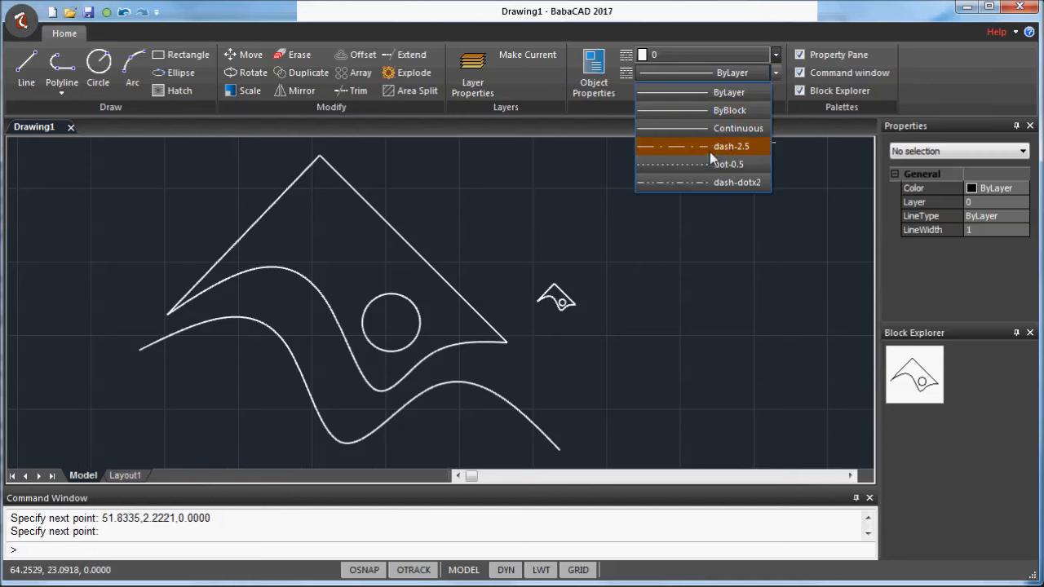
left_click(730, 146)
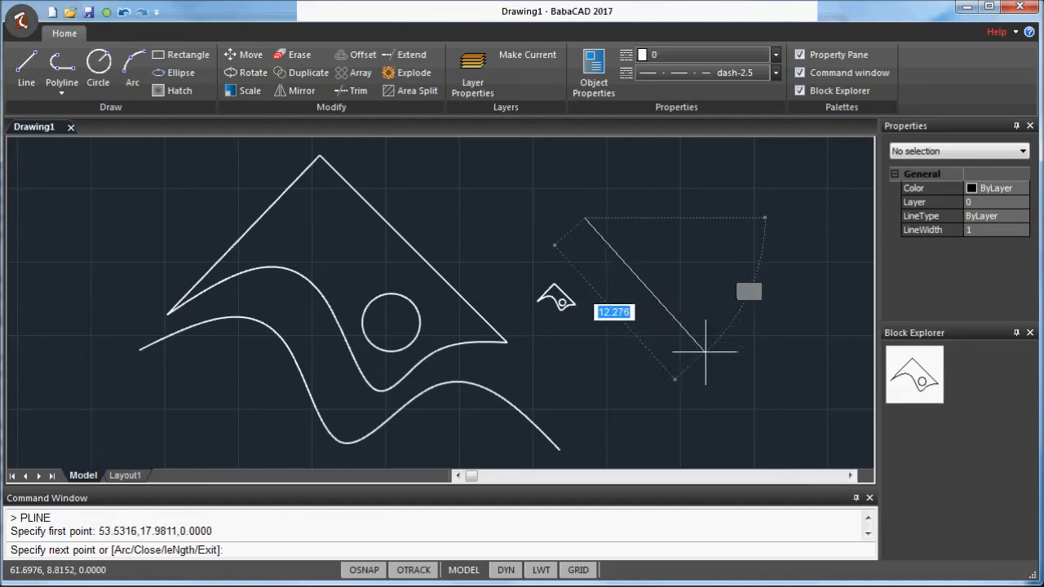
mouse_move(734, 371)
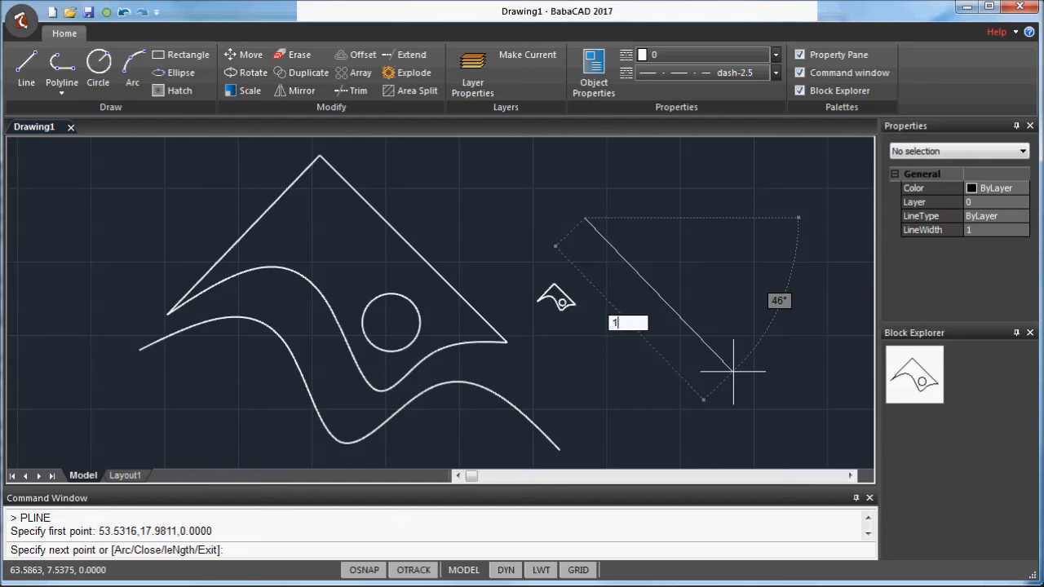
Step: Draw a two-segment V polyline with lengths 5 and 10 at the right, then exit
type("5")
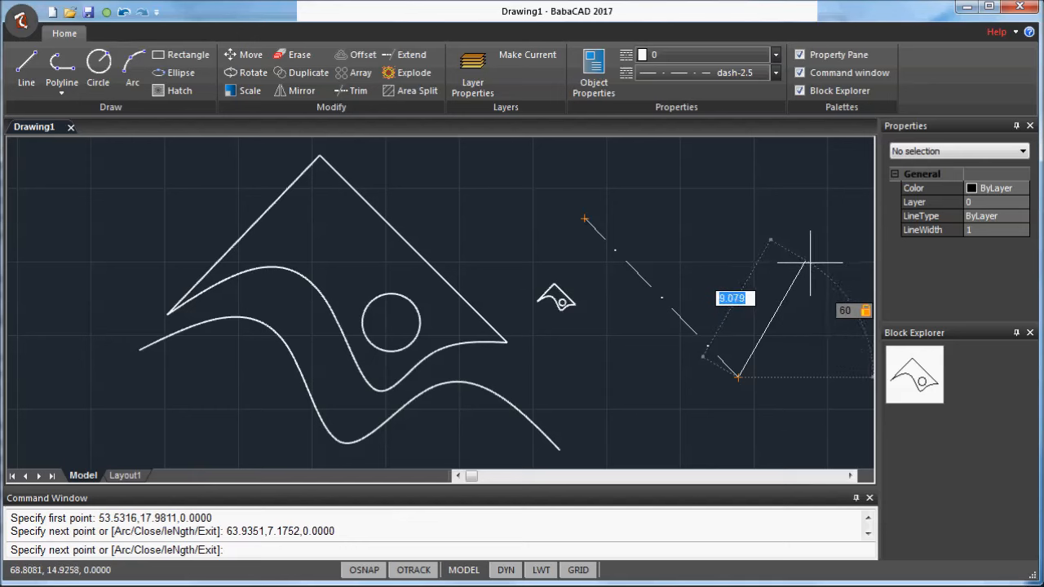
type("10")
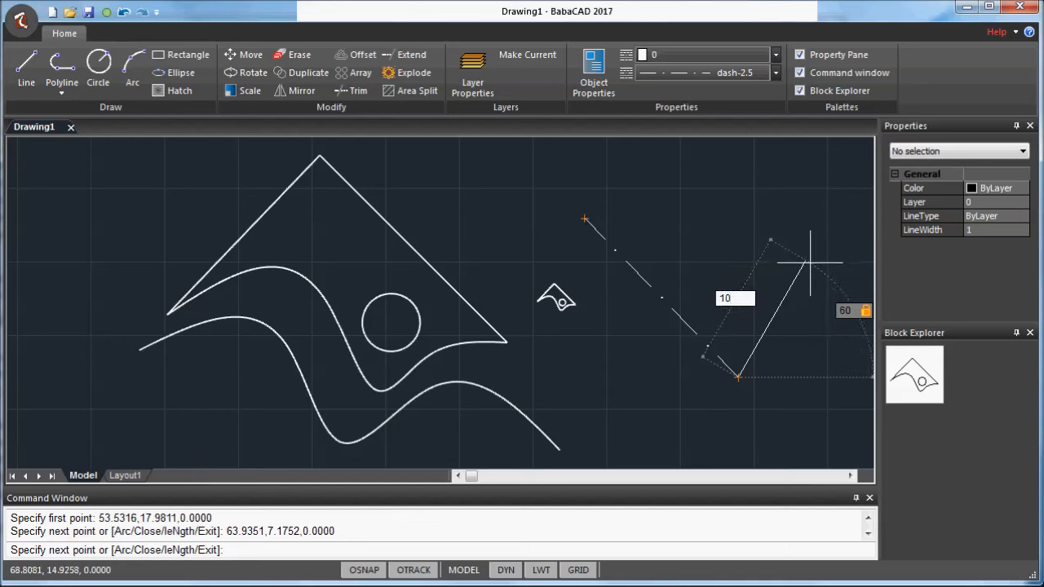
left_click(738, 184)
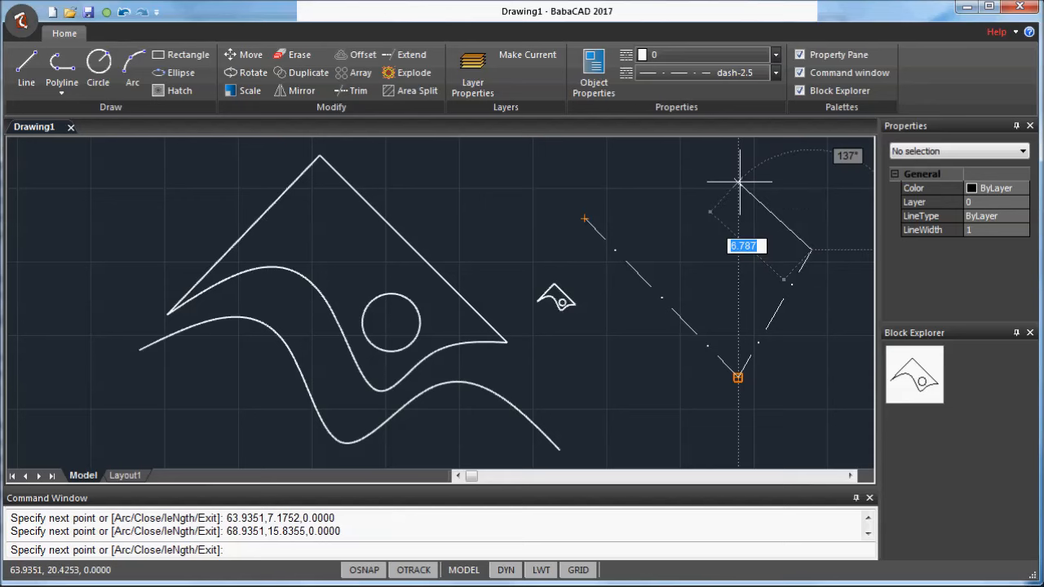
right_click(738, 181)
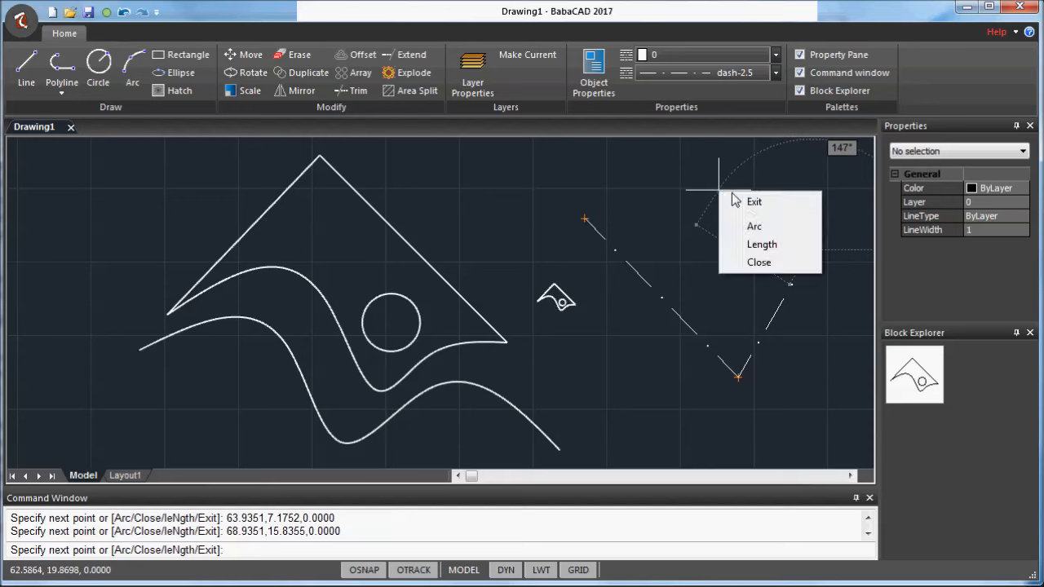
left_click(754, 201)
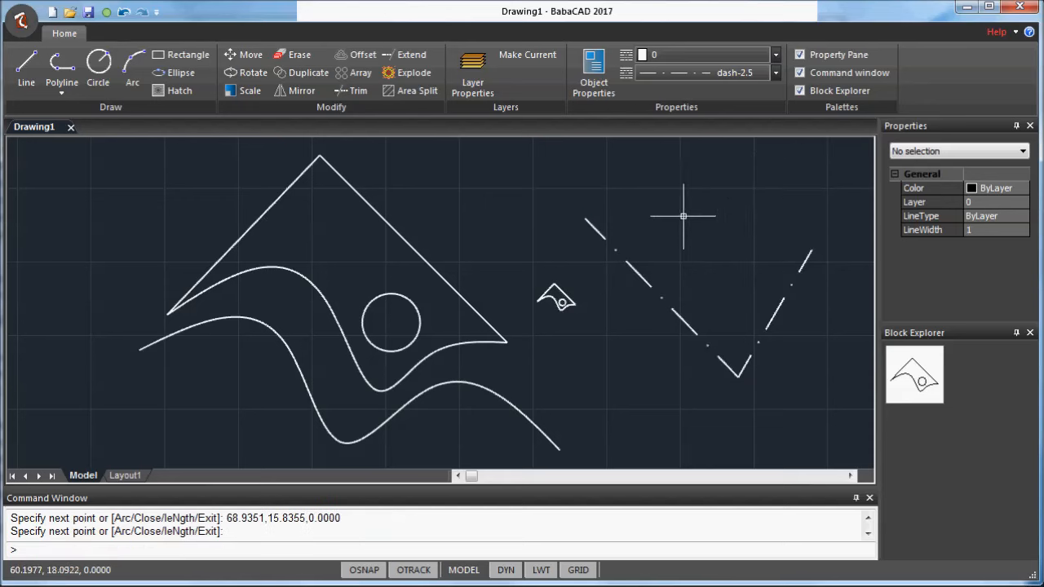